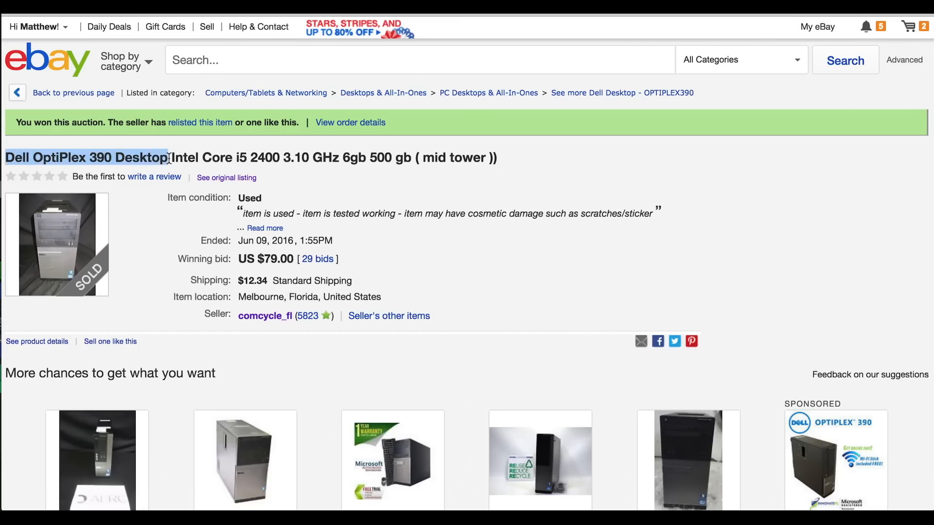
scroll(down, 3)
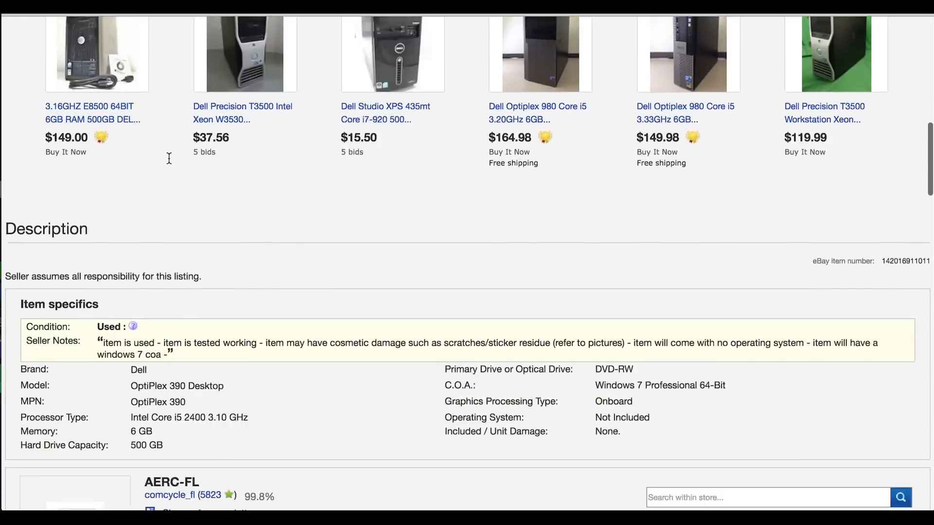
scroll(down, 3)
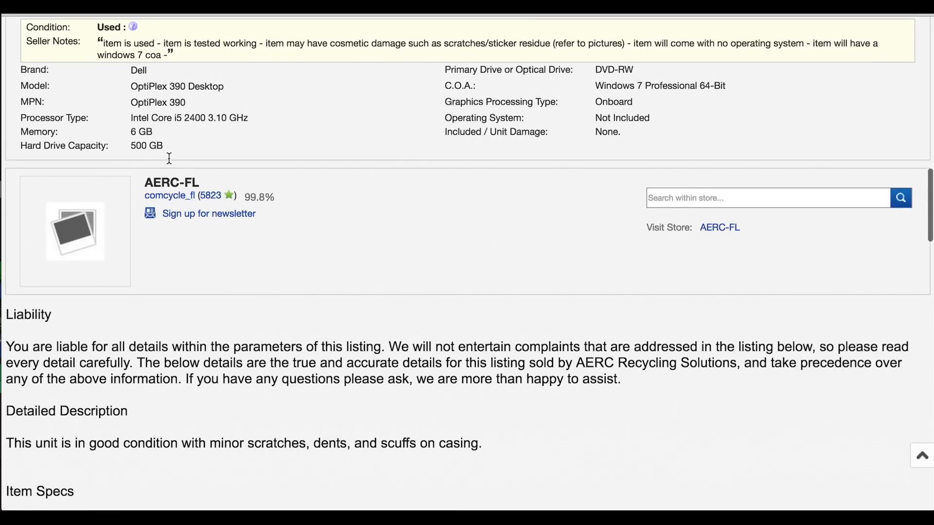
scroll(down, 3)
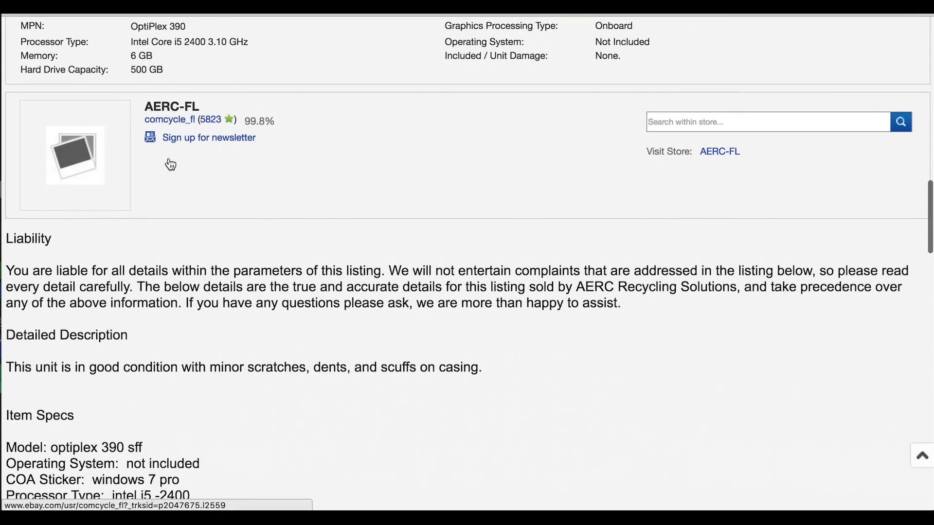